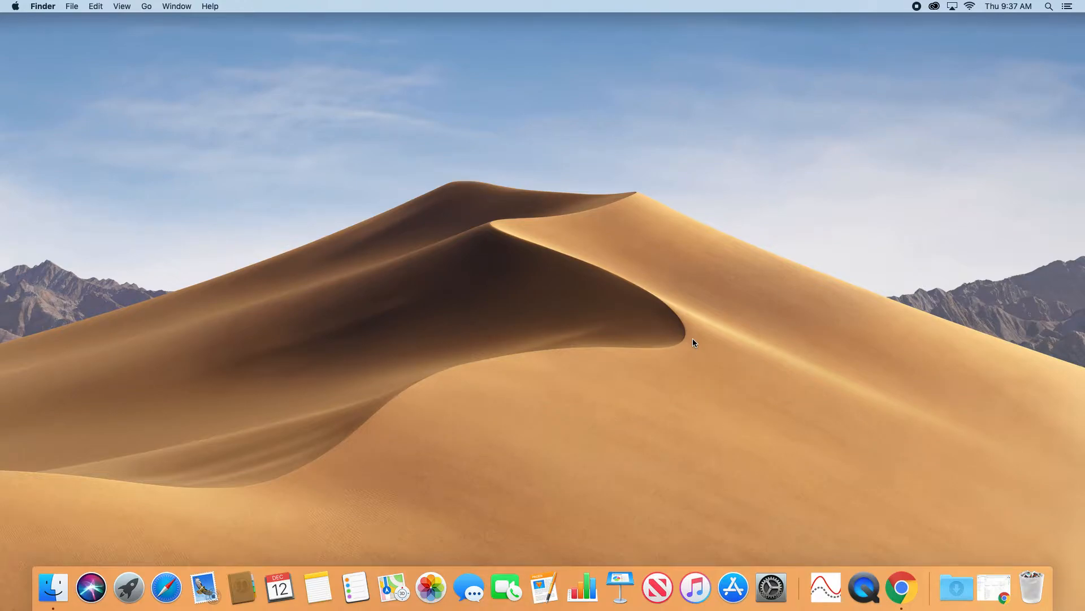
Launch Vernier Graphical Analysis via Spotlight search.
left_click(1049, 7)
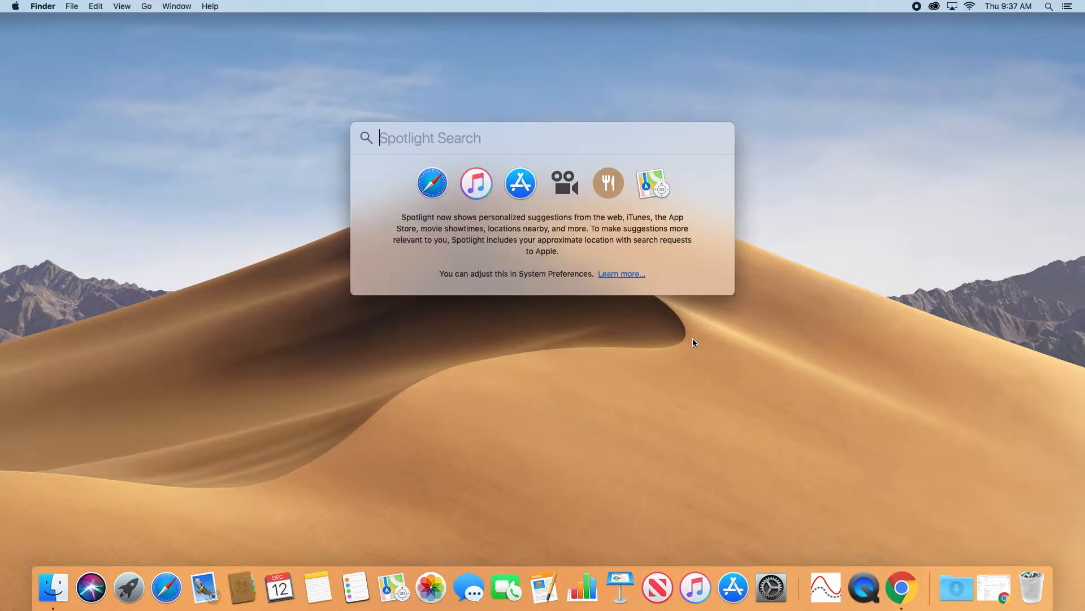
type("vernier Graphical Analysis")
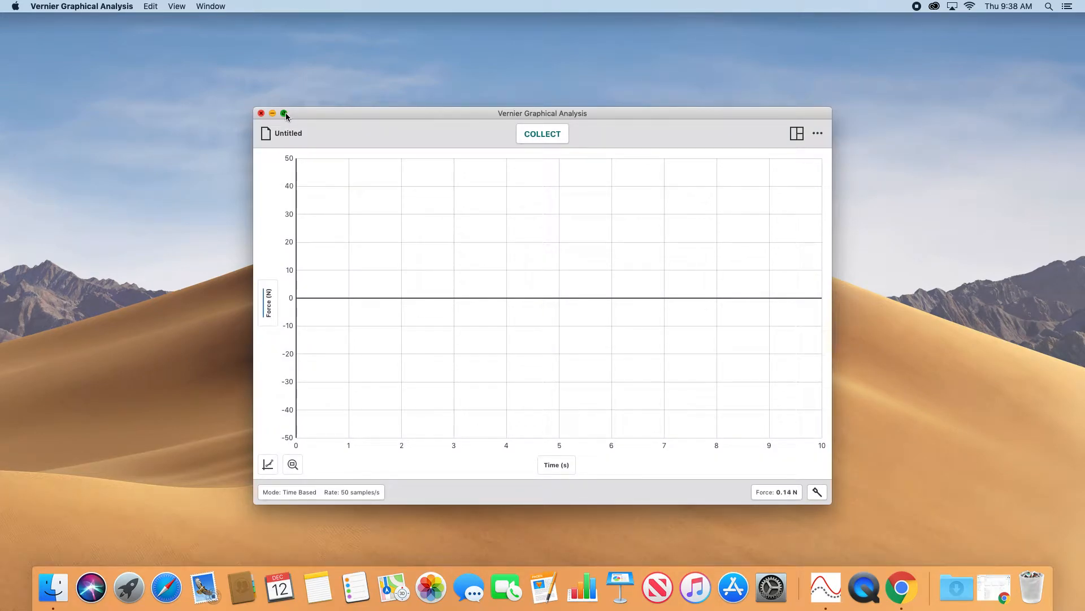
Make the graph window fill the whole screen.
left_click(283, 113)
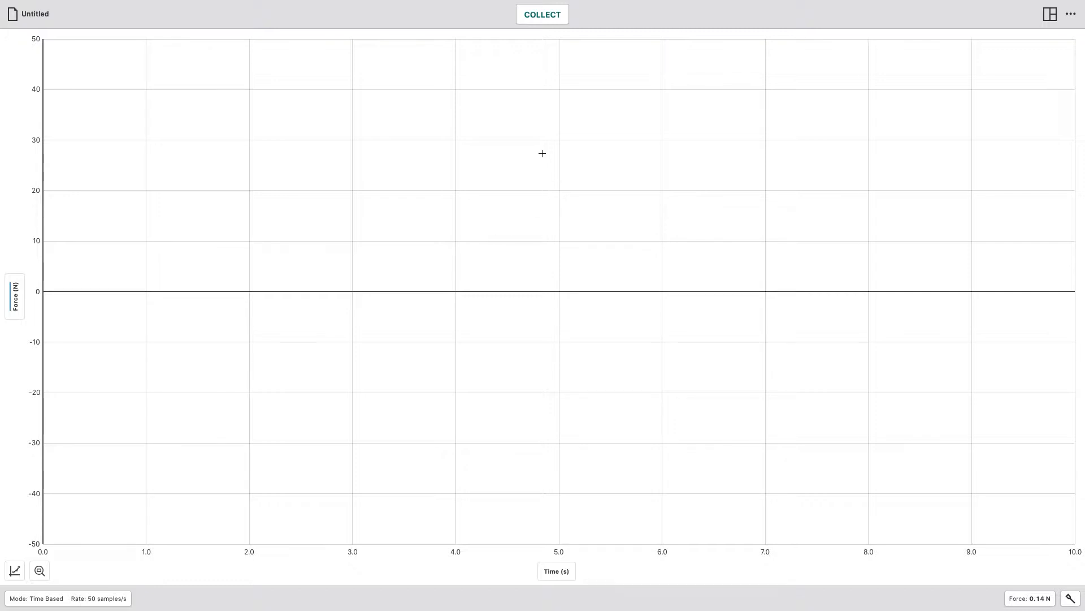
mouse_move(199, 354)
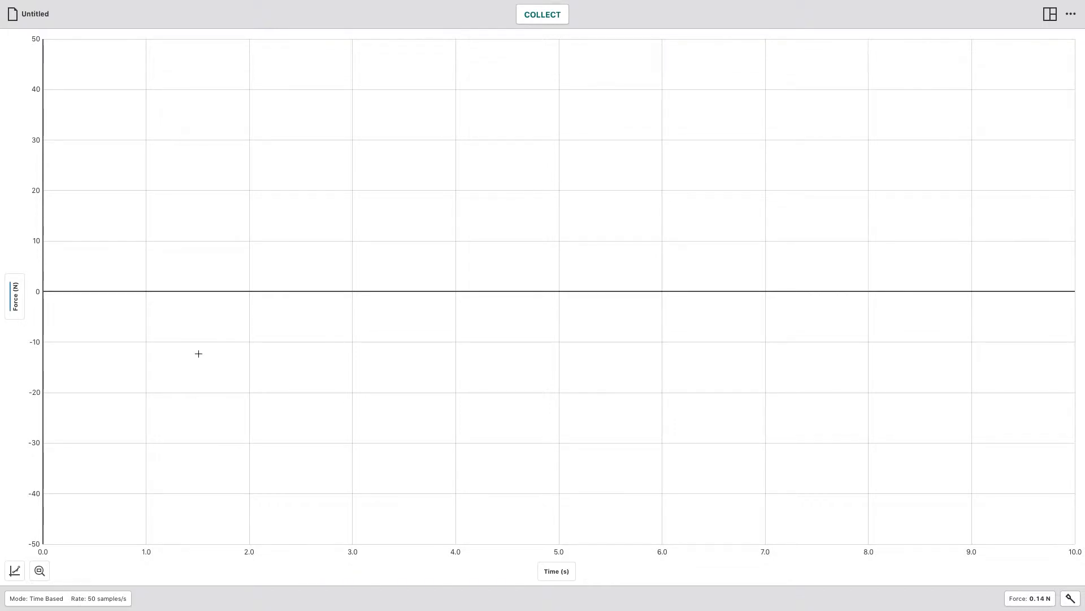
mouse_move(32, 296)
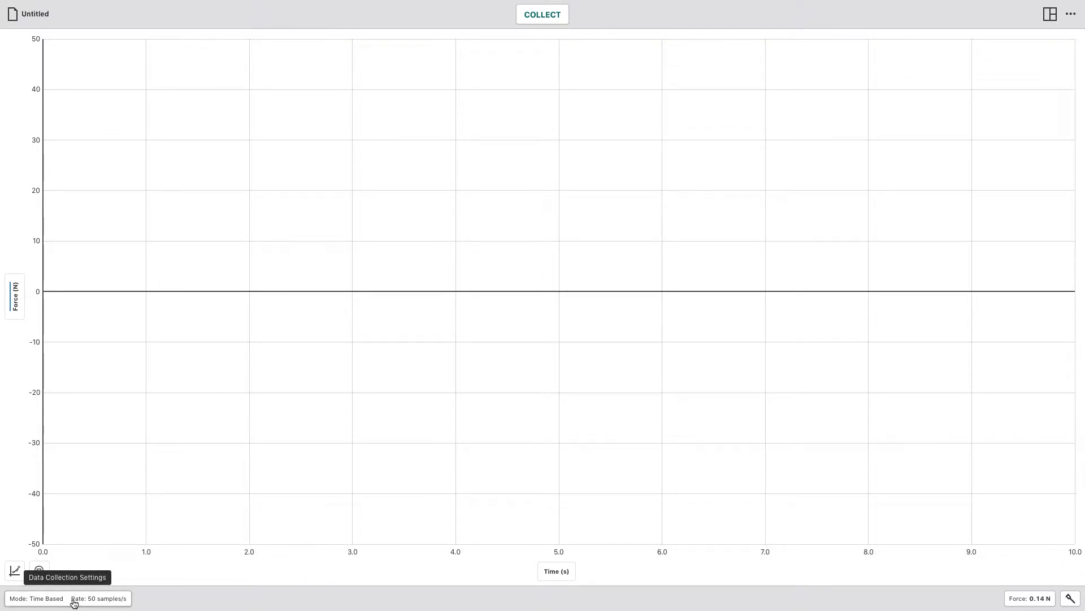
mouse_move(100, 604)
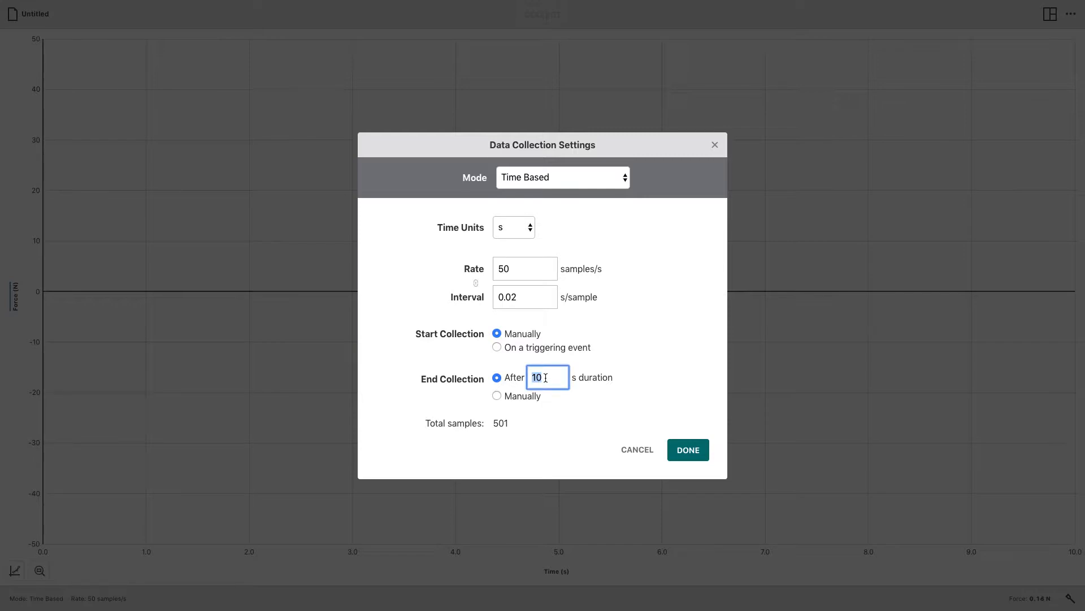
Set the collection duration to 20 seconds and confirm.
type("20")
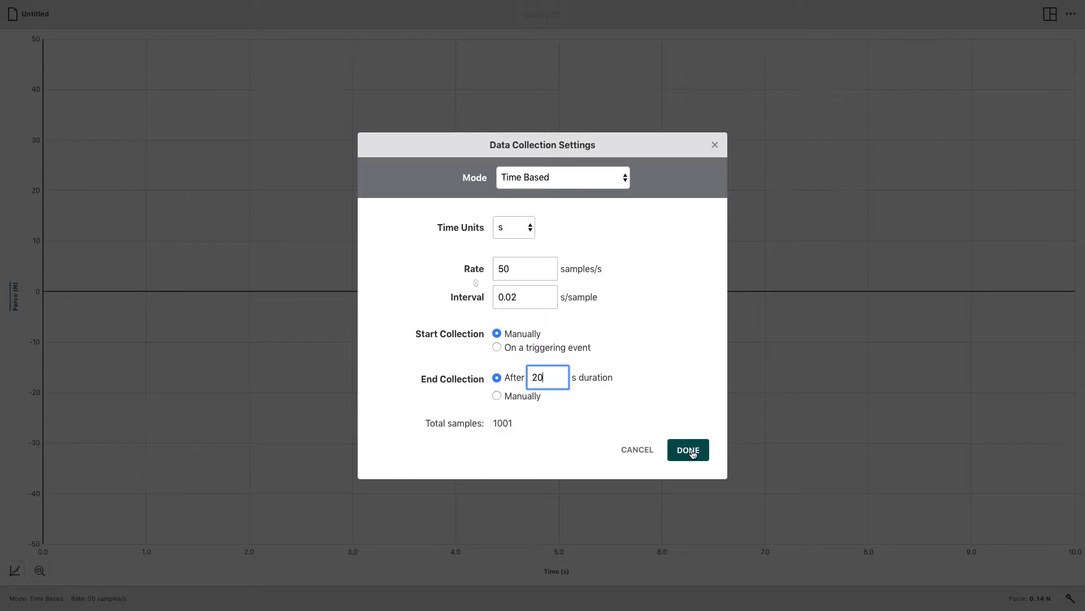
left_click(686, 449)
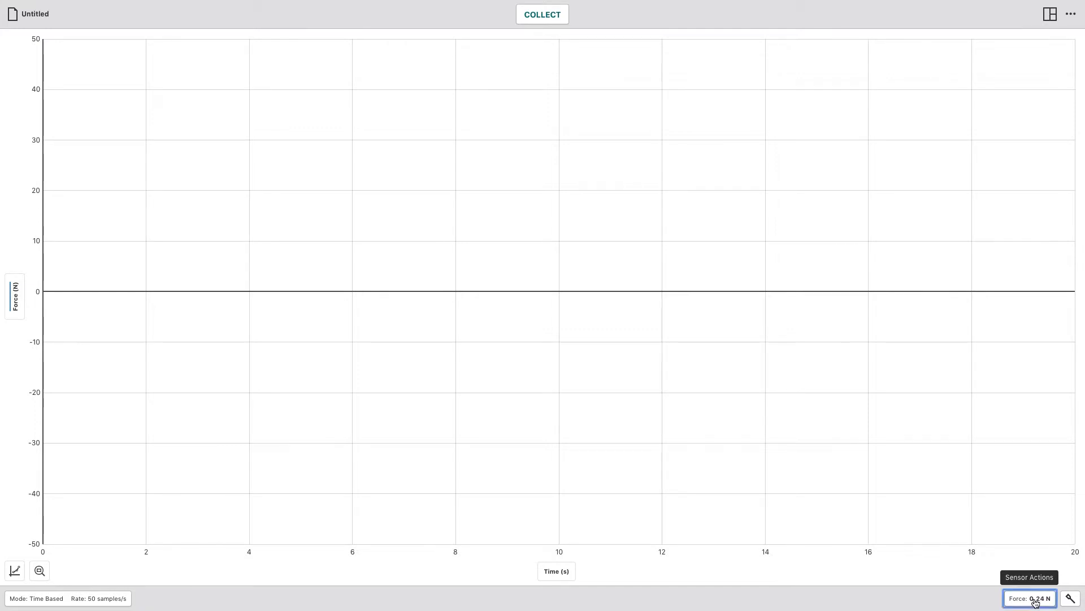
Zero the force sensor from its Sensor Actions menu.
left_click(1029, 598)
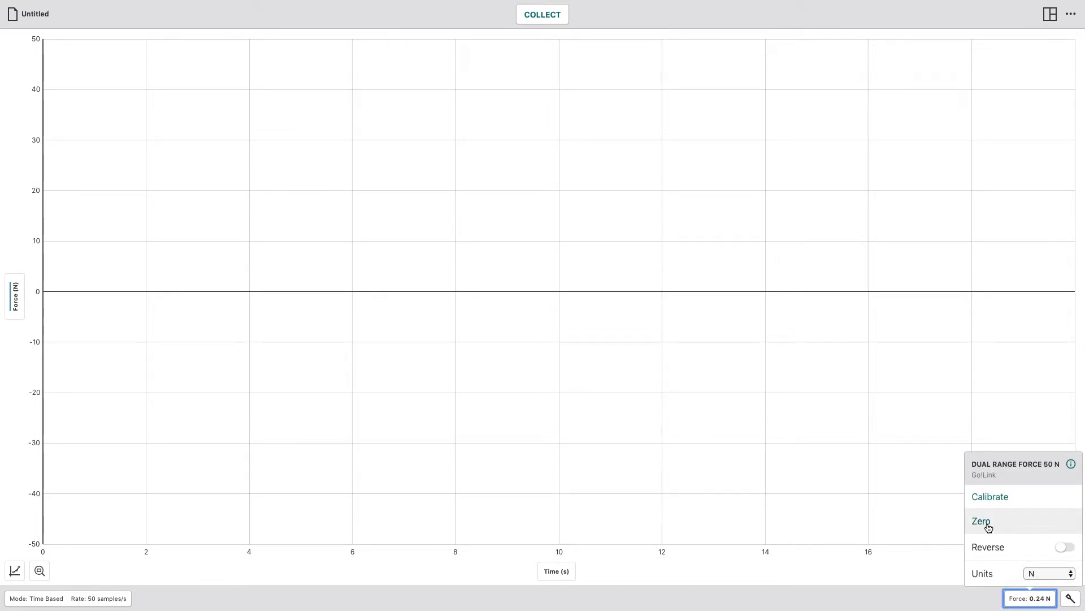
left_click(981, 520)
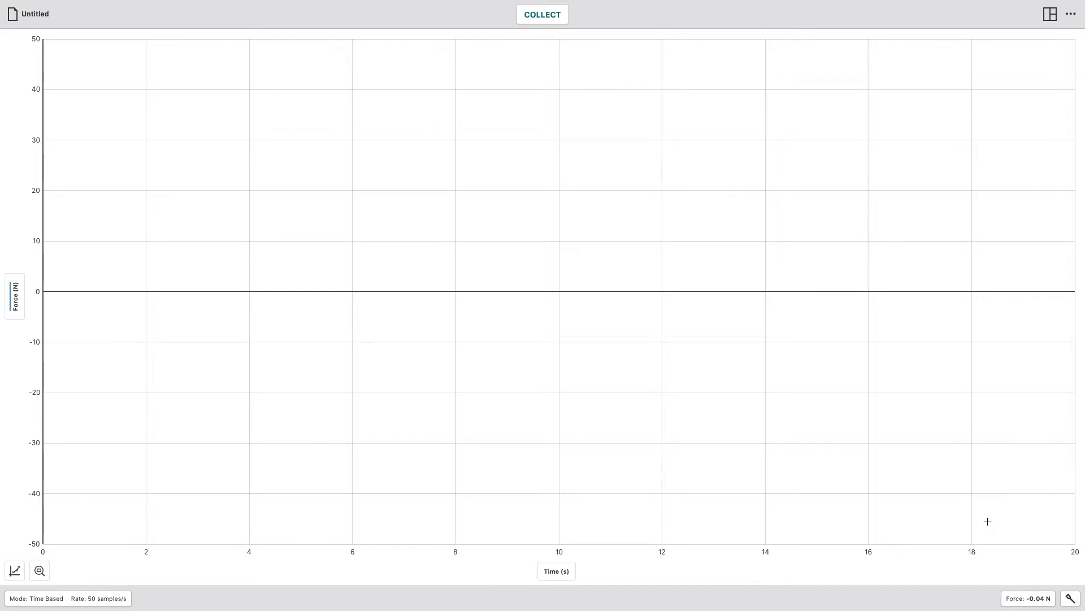
mouse_move(642, 347)
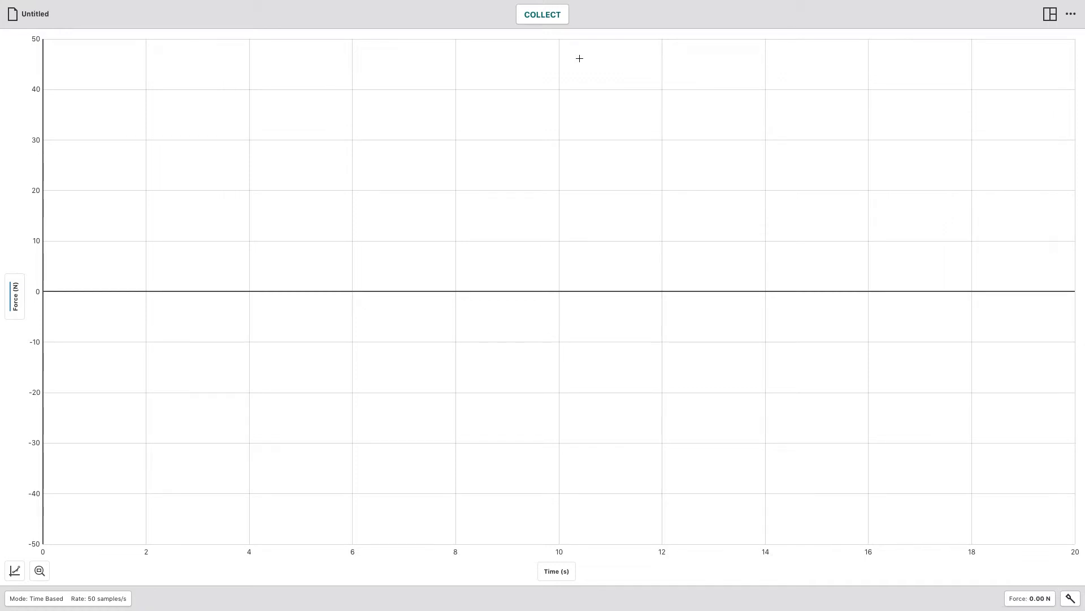
mouse_move(542, 14)
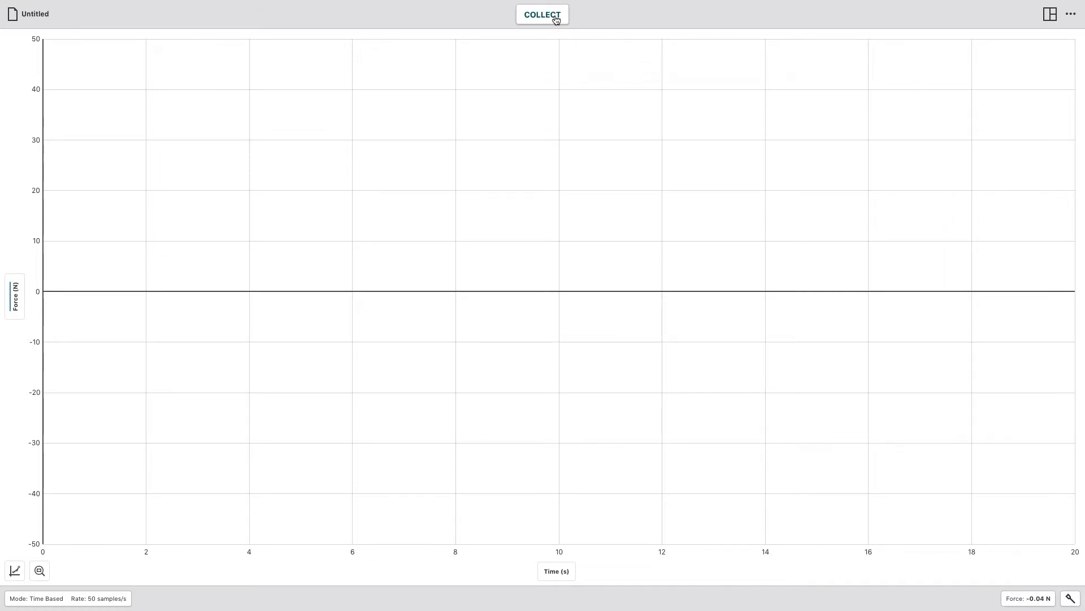
Collect a 20-second force run with five pulls, then stop recording.
left_click(541, 13)
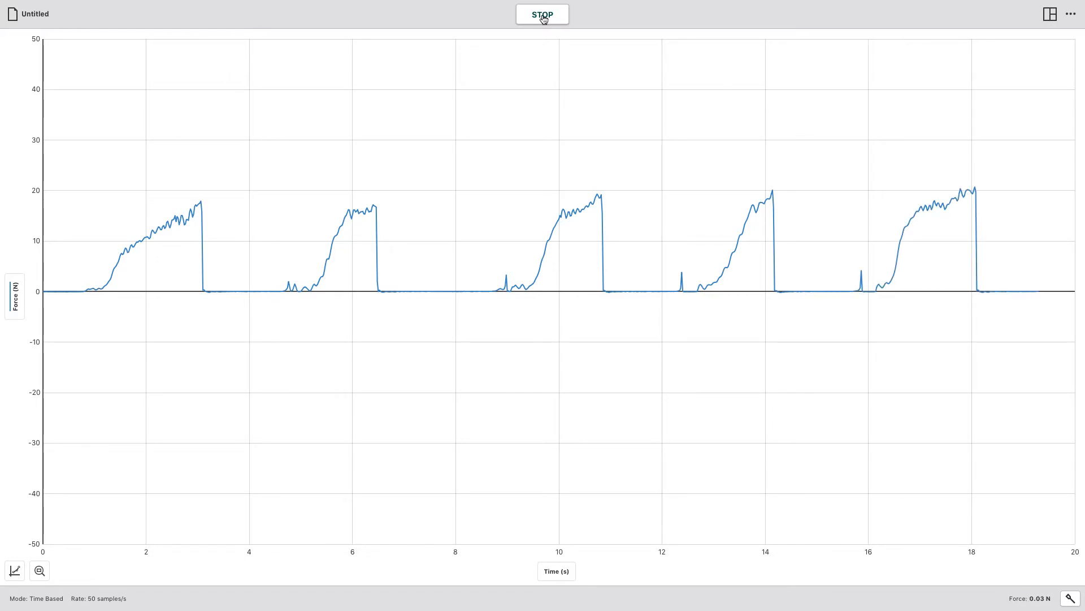
left_click(541, 14)
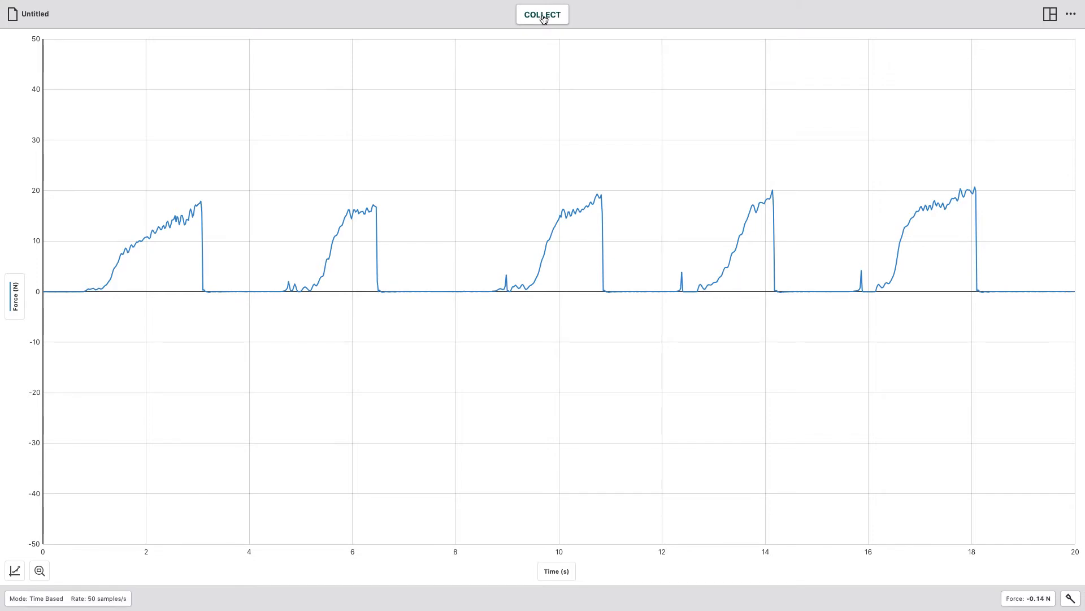
mouse_move(754, 193)
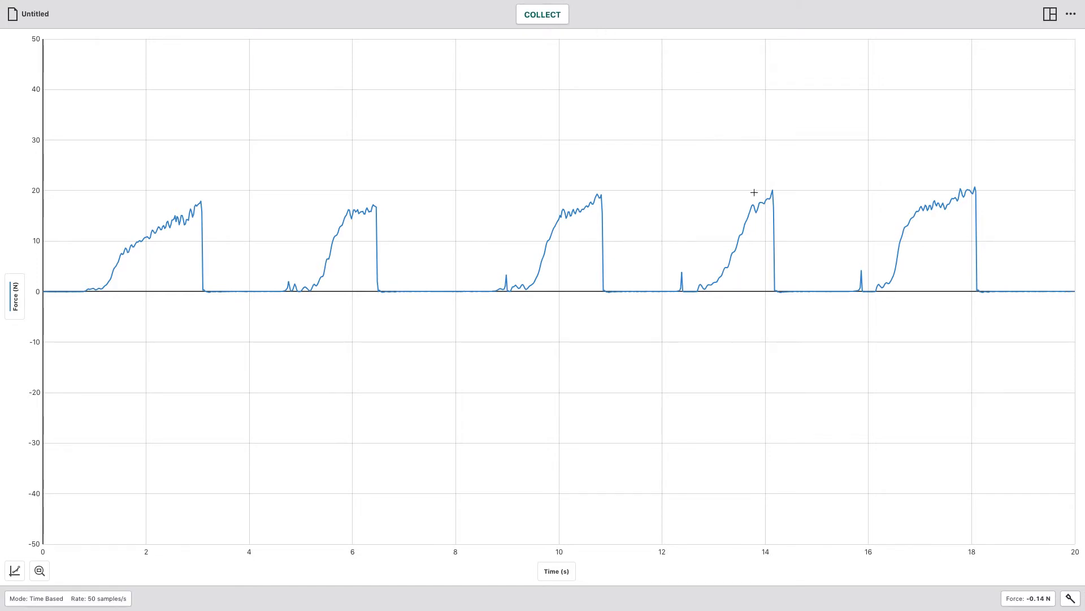
mouse_move(873, 228)
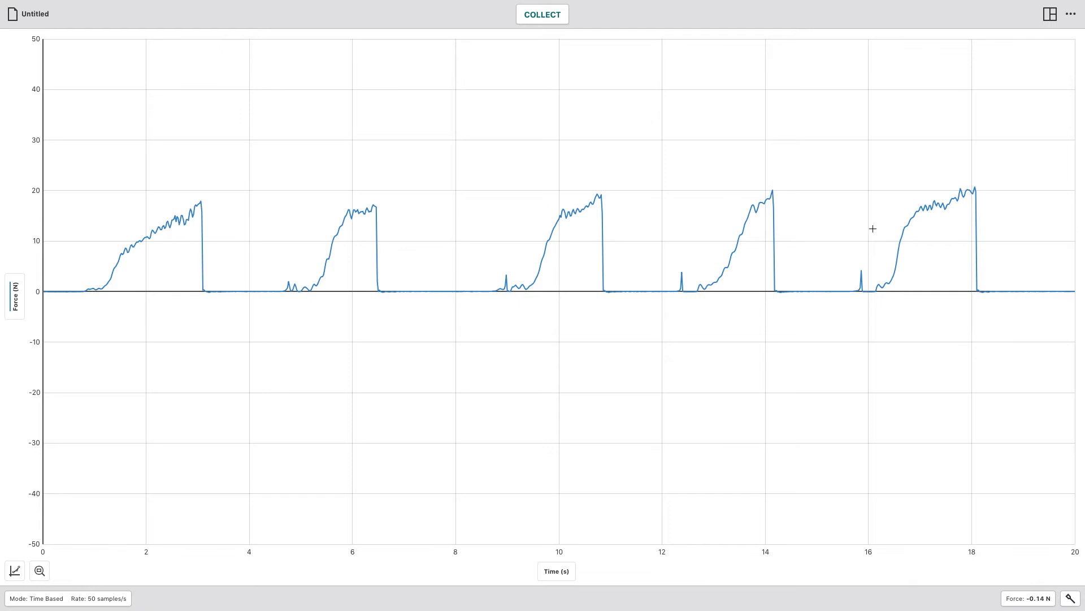
mouse_move(387, 244)
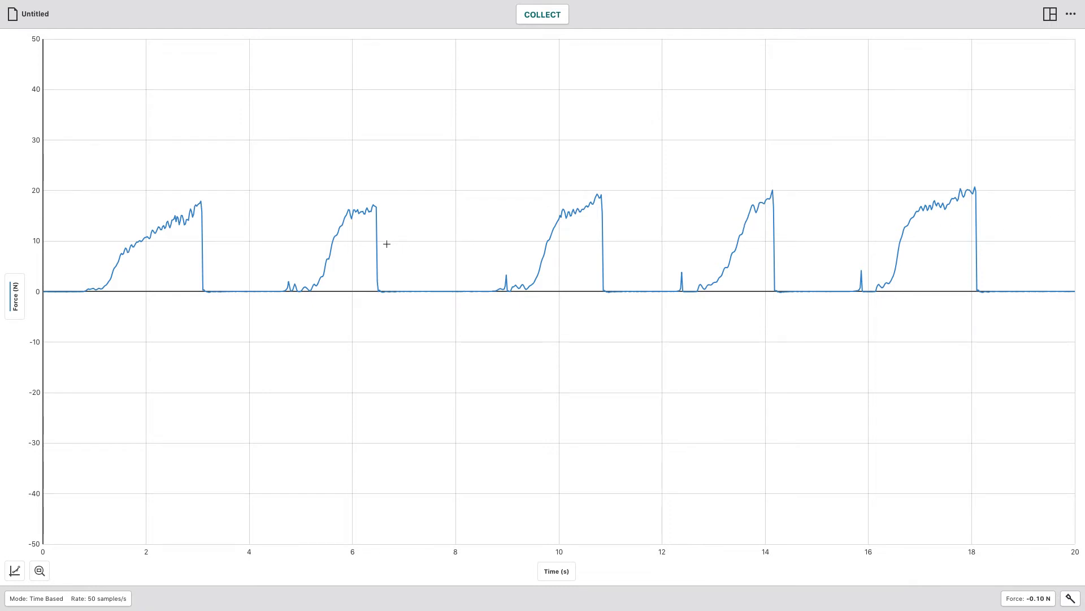
mouse_move(498, 234)
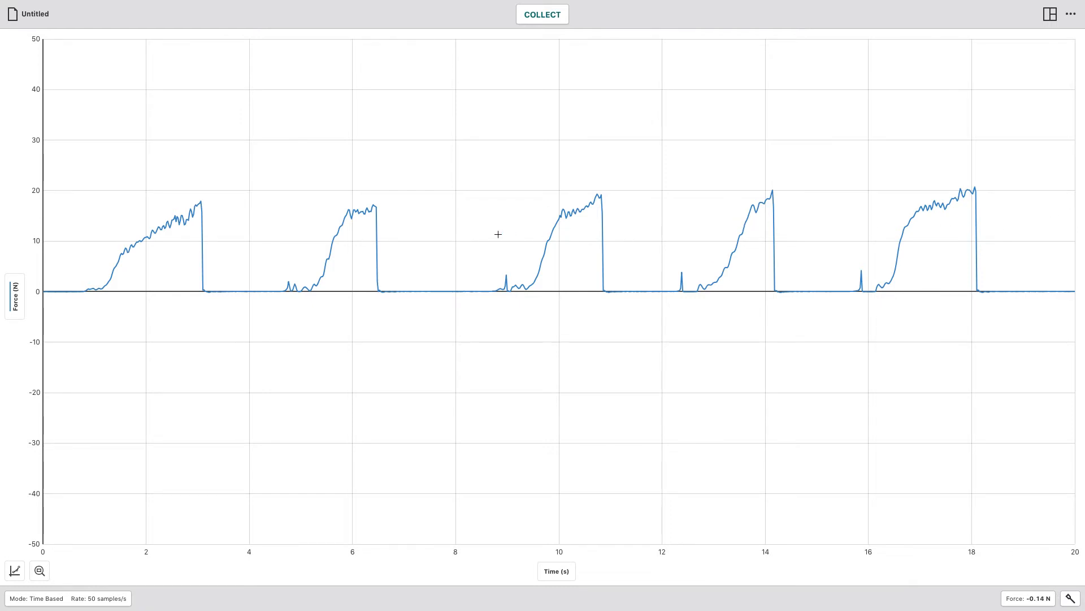
mouse_move(380, 239)
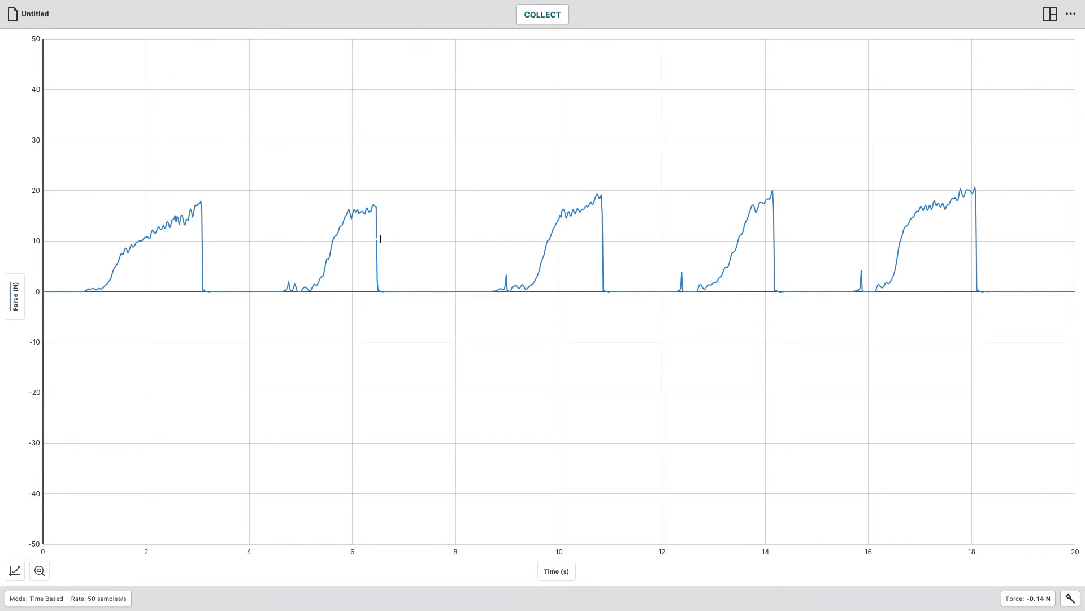
mouse_move(763, 247)
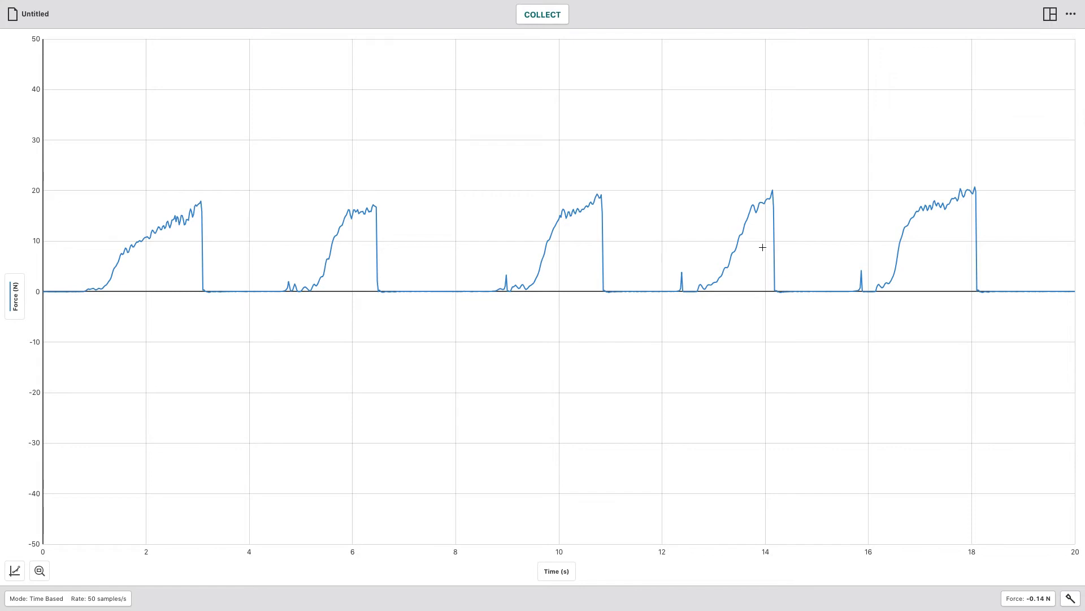
mouse_move(165, 518)
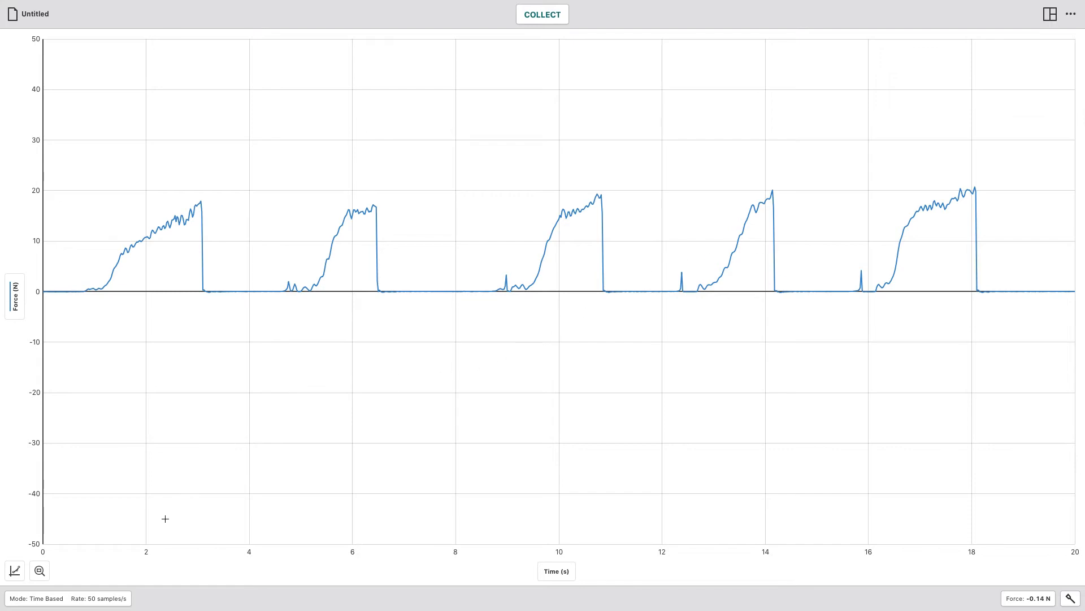
mouse_move(95, 266)
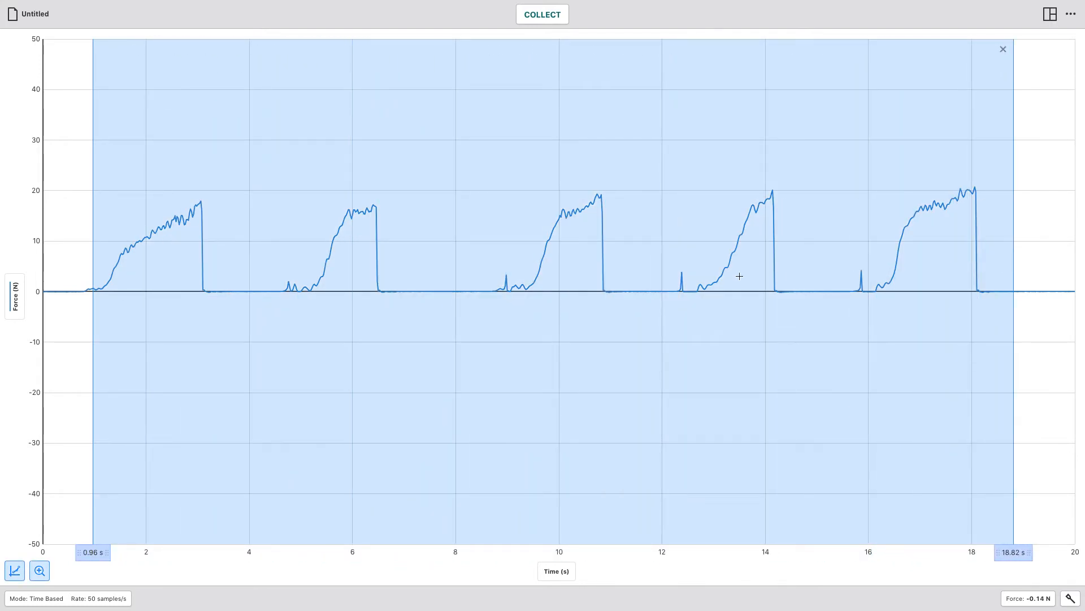
mouse_move(750, 214)
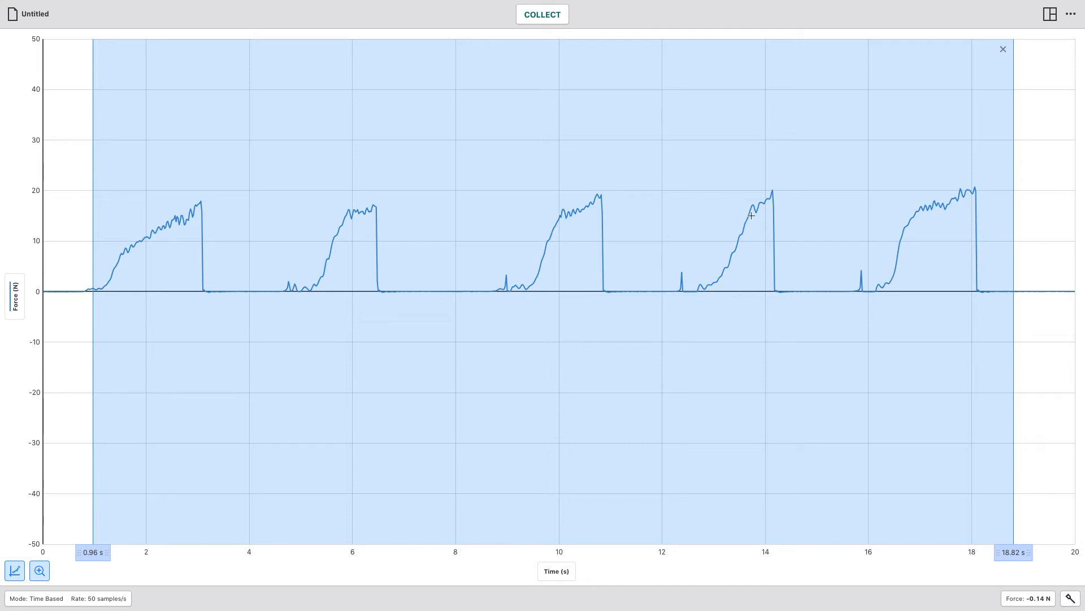
mouse_move(45, 524)
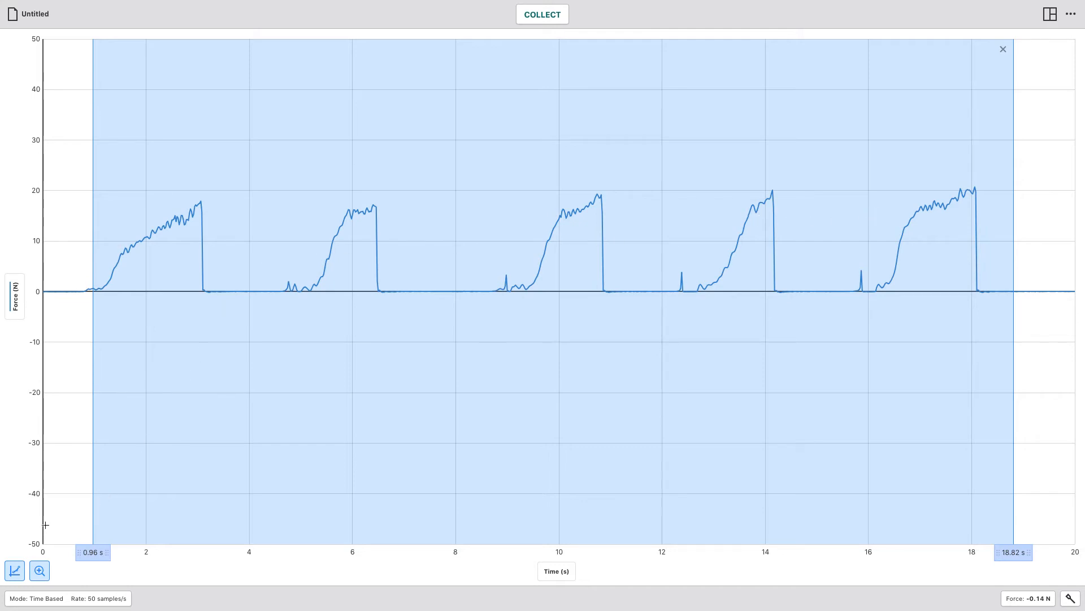
mouse_move(14, 570)
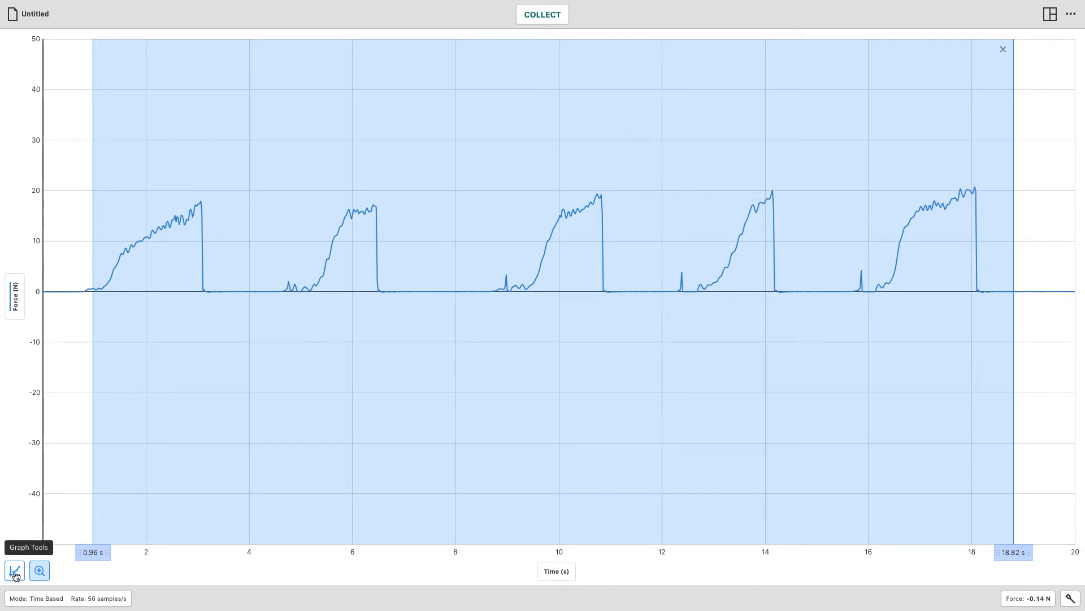
Show Statistics for the selected range and scroll to the 20.713 N maximum.
left_click(13, 570)
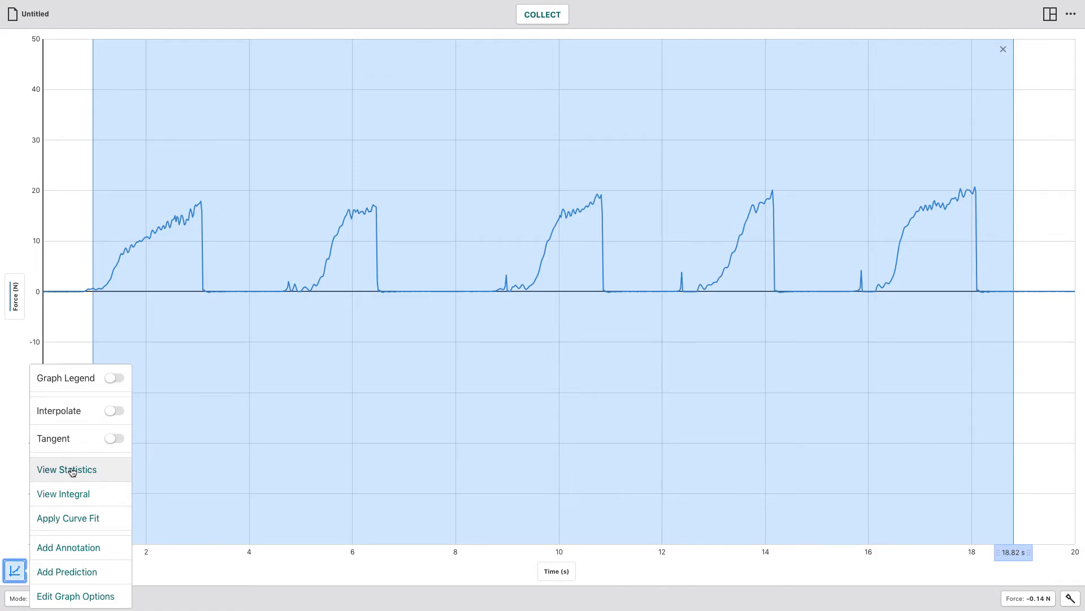
left_click(67, 469)
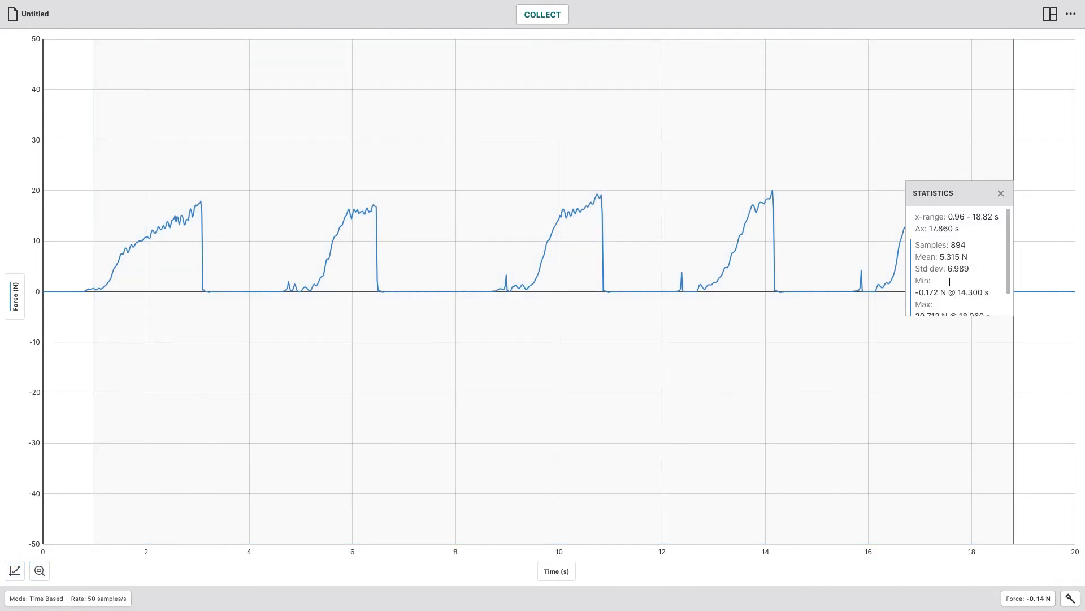
scroll("down", 3)
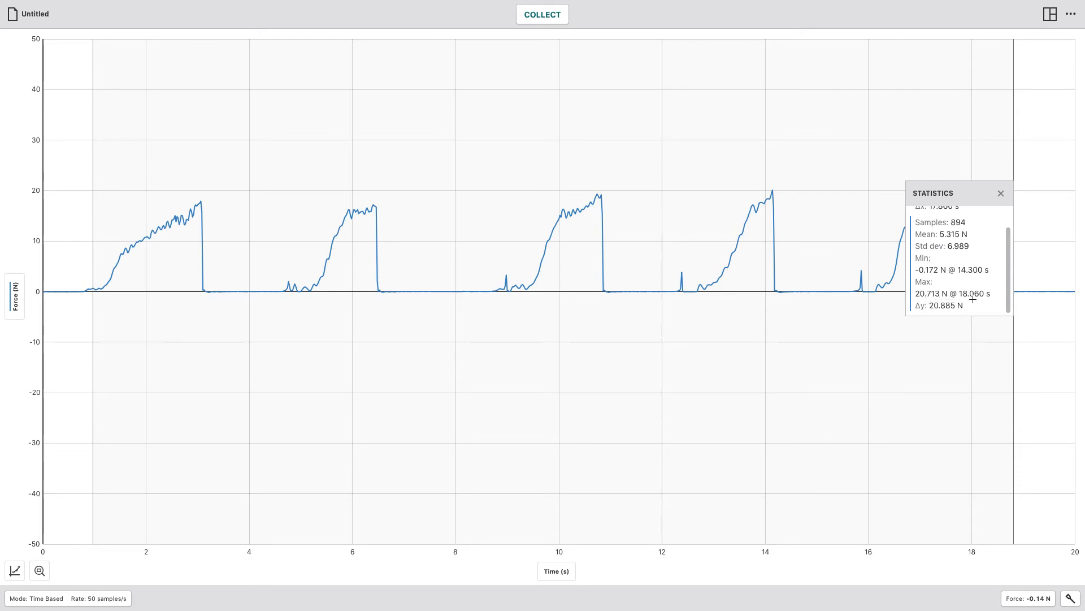
mouse_move(924, 301)
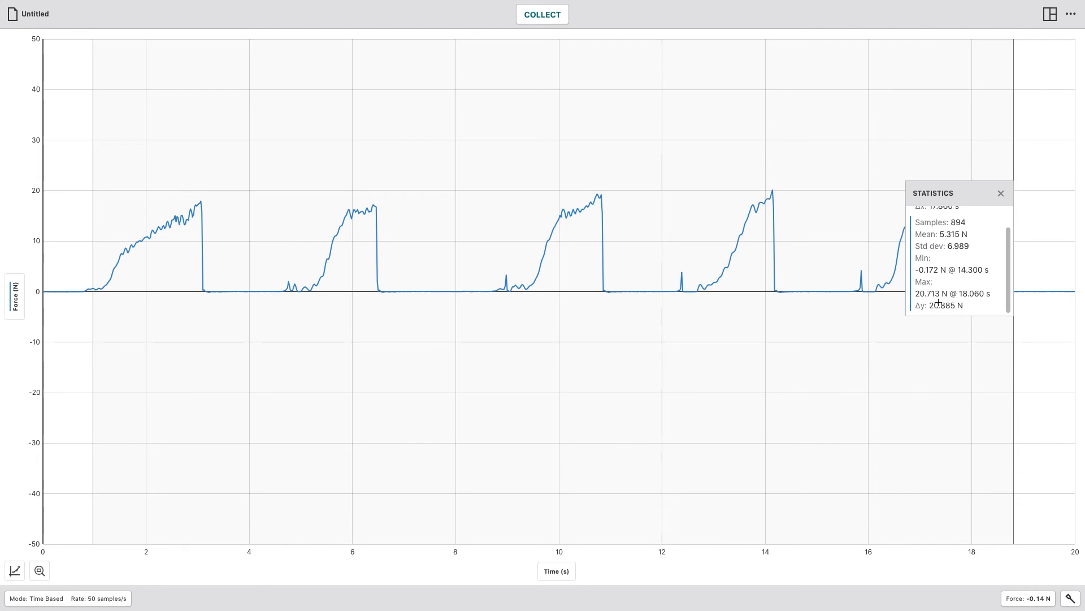
mouse_move(945, 295)
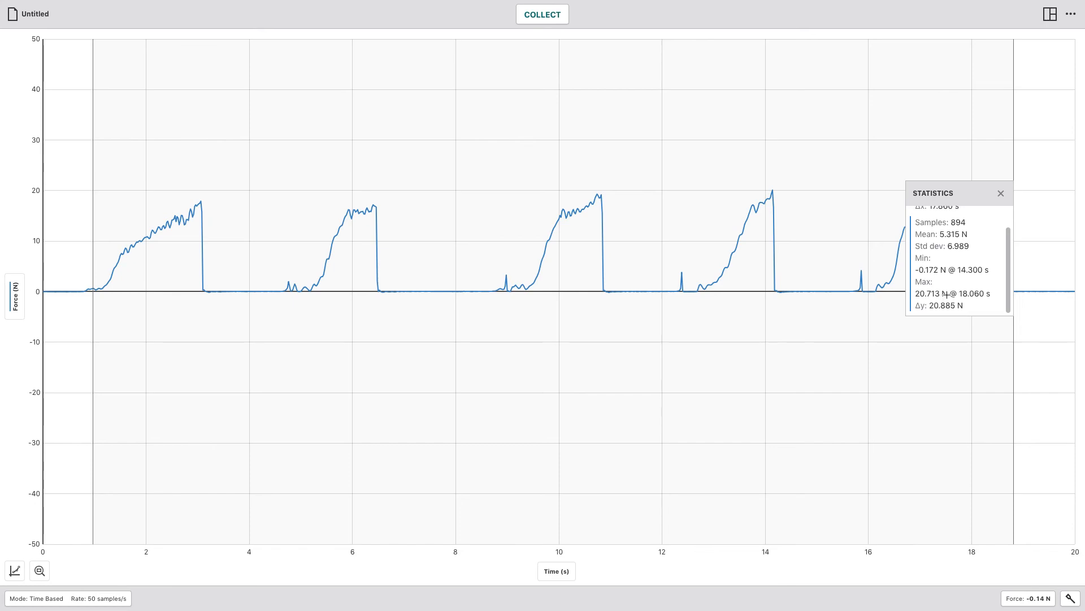
mouse_move(943, 285)
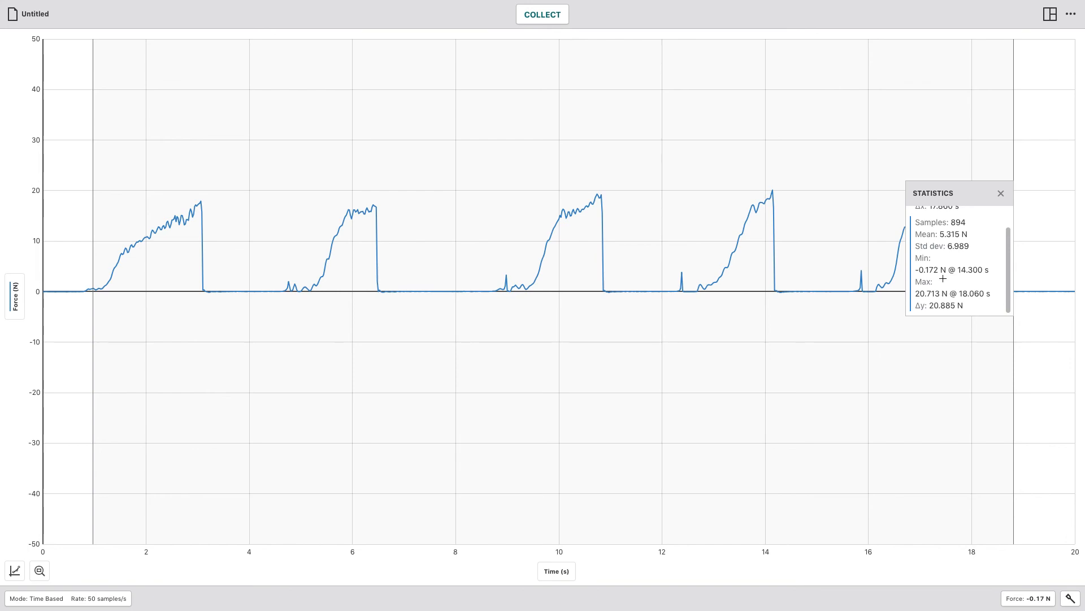
mouse_move(940, 278)
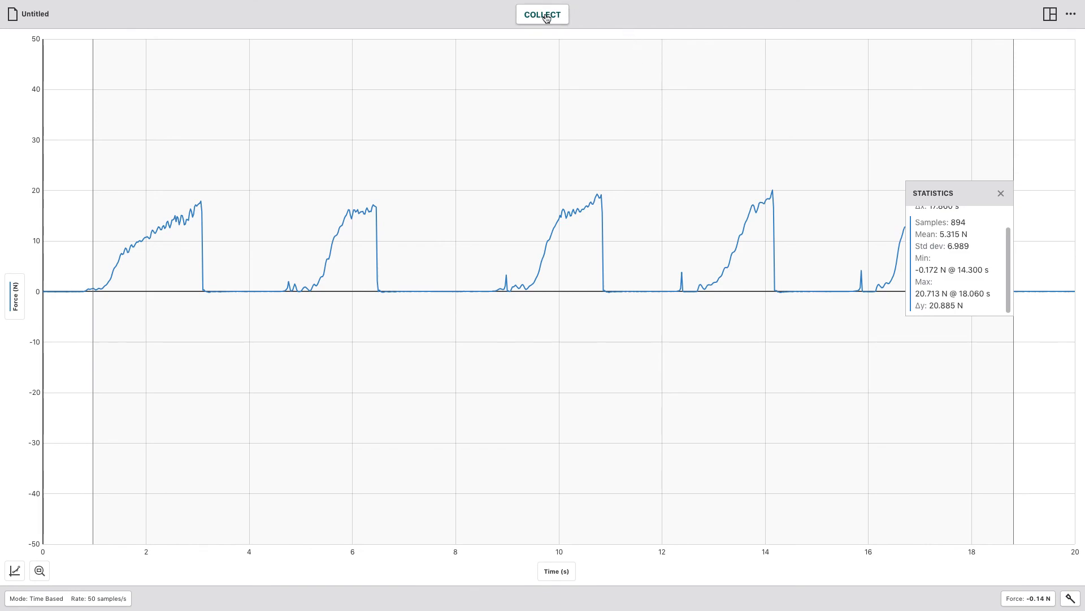
Start collecting a new force run.
left_click(542, 14)
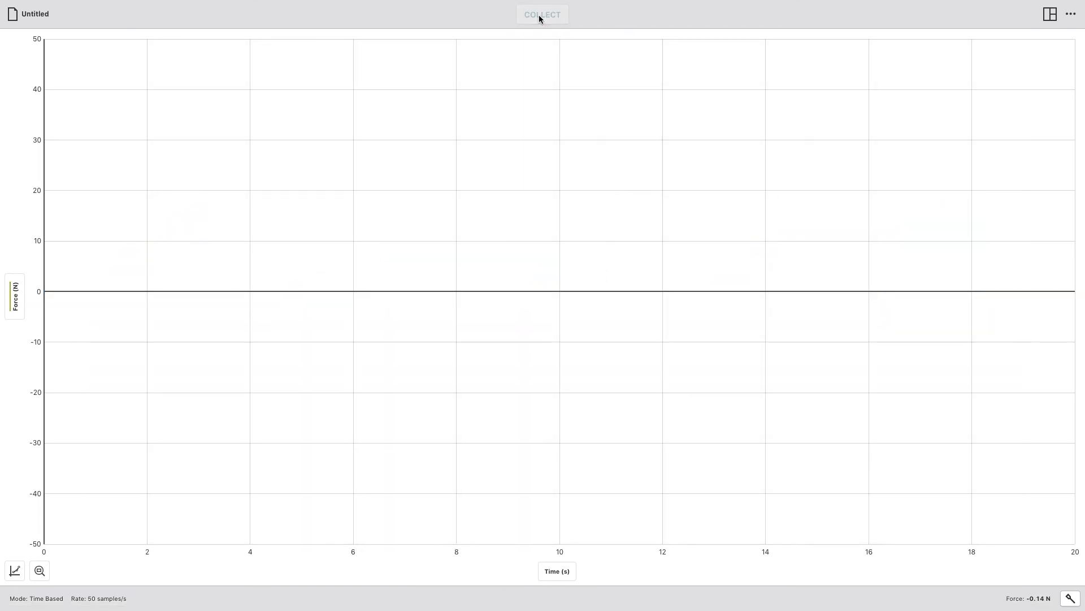
left_click(541, 13)
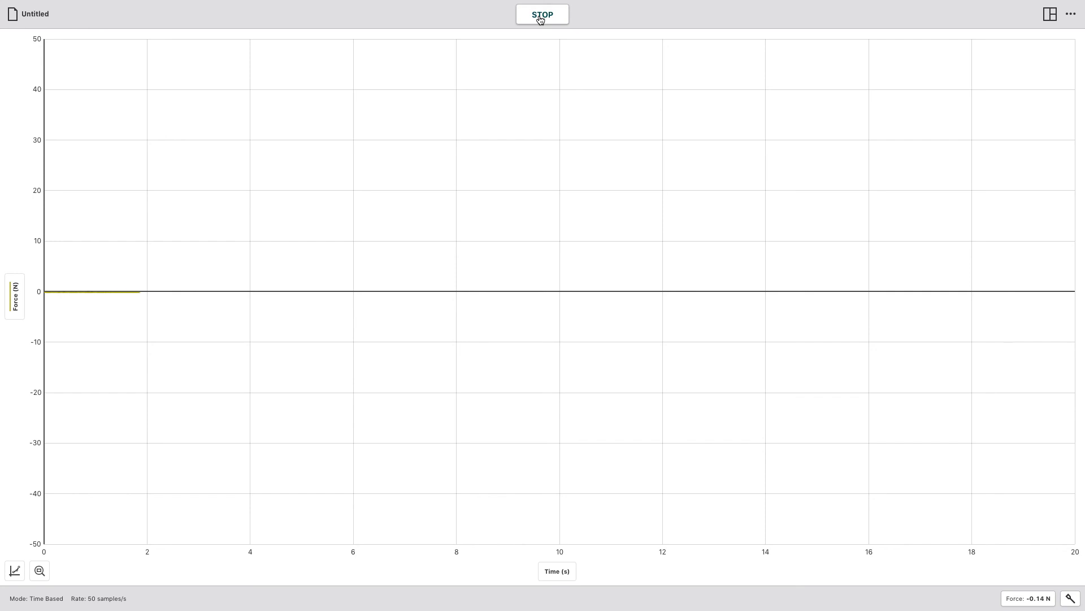